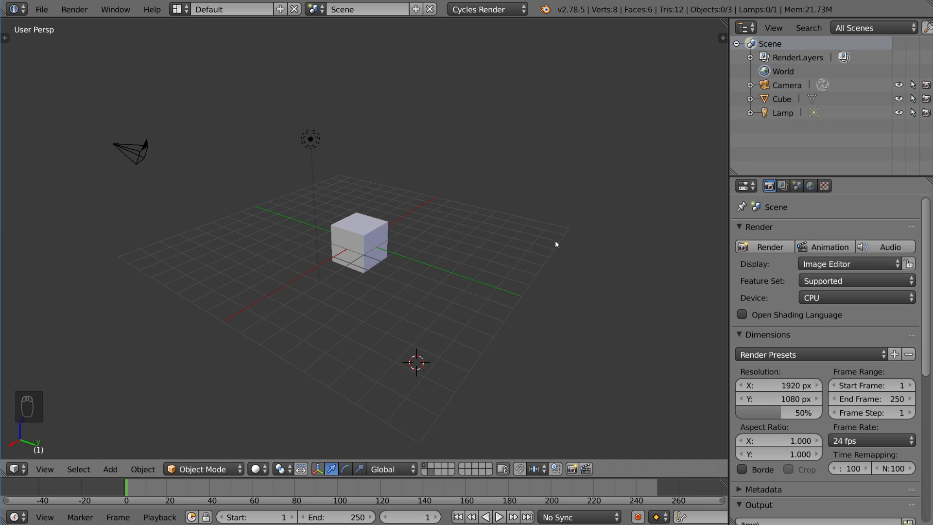
{"action": "mouse_move", "coordinate": [538, 296]}
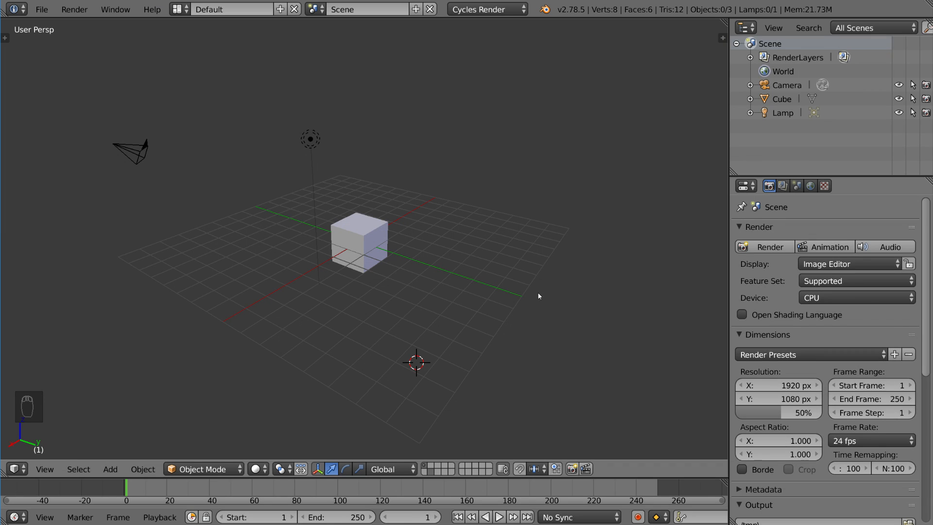
{"action": "mouse_move", "coordinate": [504, 187]}
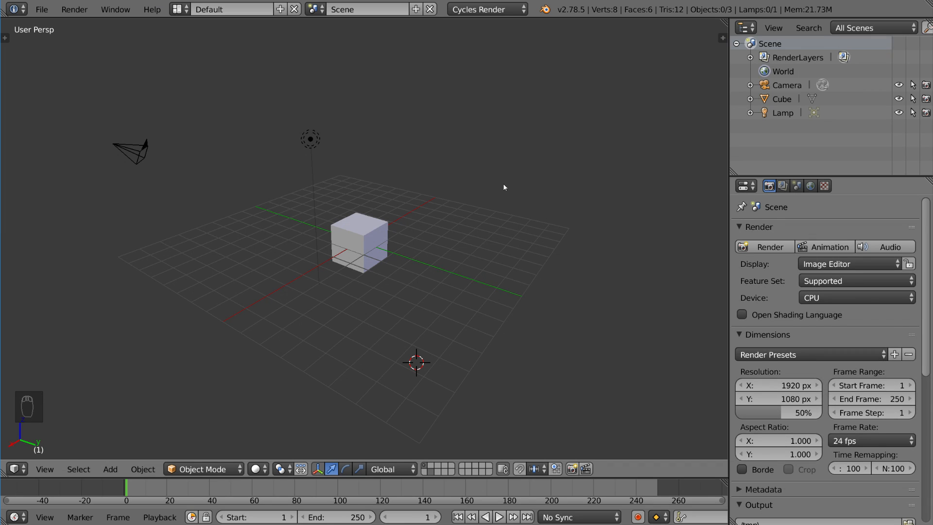
{"action": "mouse_move", "coordinate": [380, 331]}
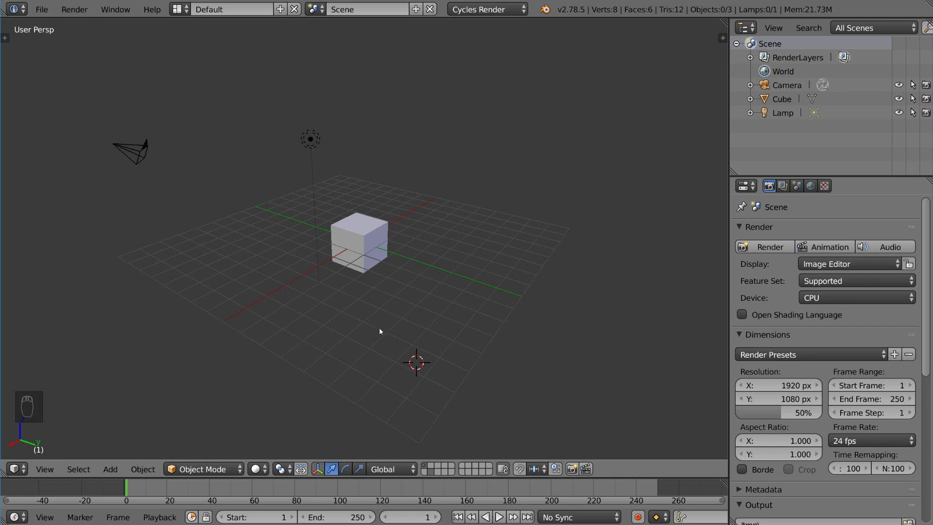
{"action": "mouse_move", "coordinate": [427, 373]}
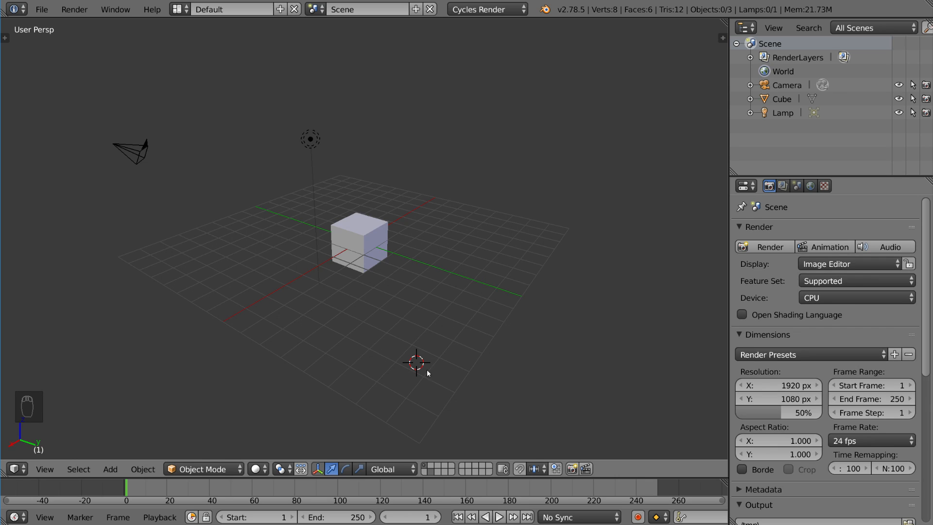
{"action": "mouse_move", "coordinate": [401, 397]}
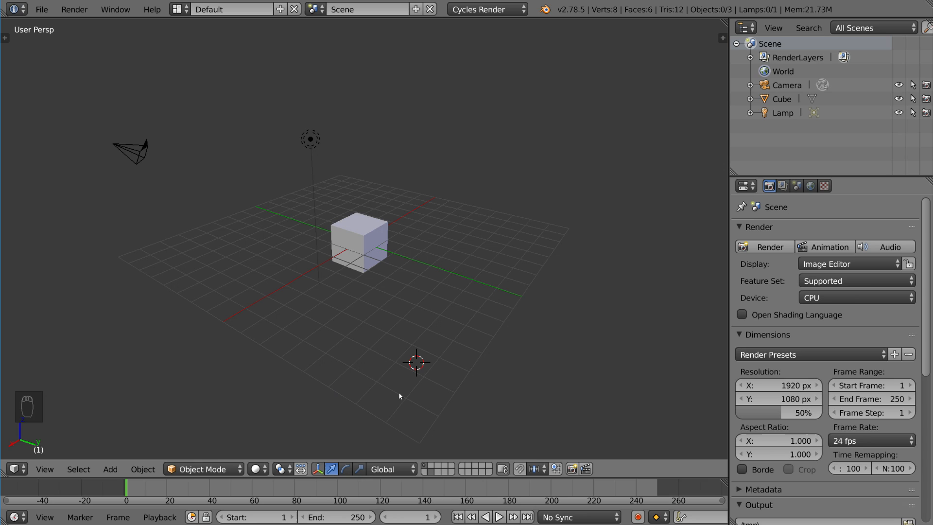
{"action": "mouse_move", "coordinate": [506, 345]}
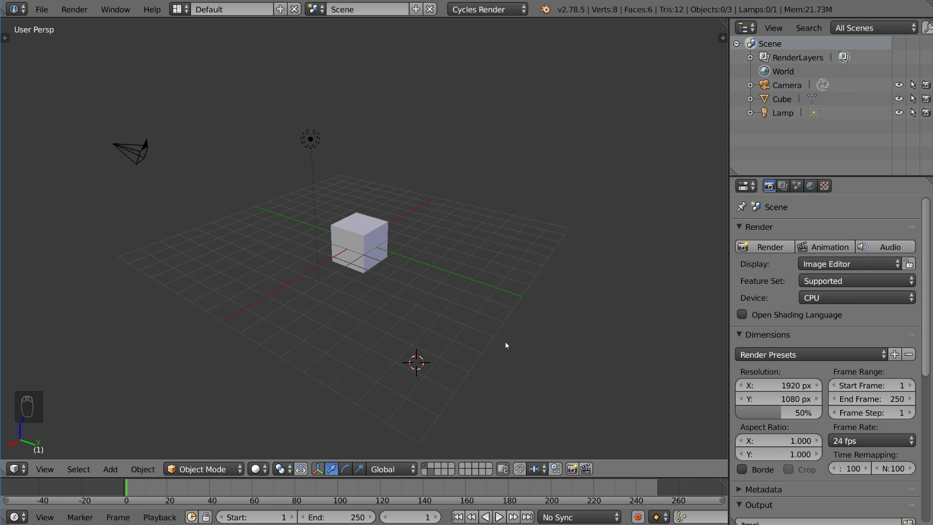
{"action": "mouse_move", "coordinate": [485, 310]}
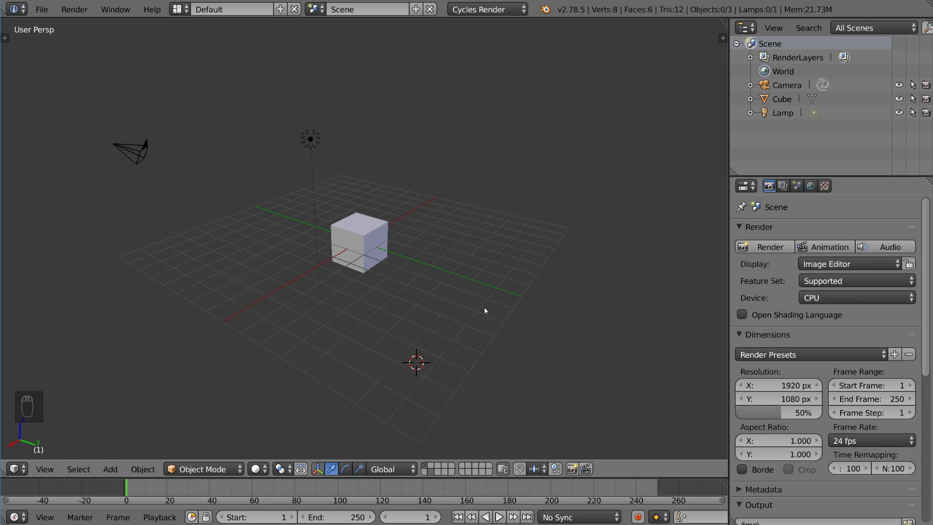
{"action": "mouse_move", "coordinate": [488, 238]}
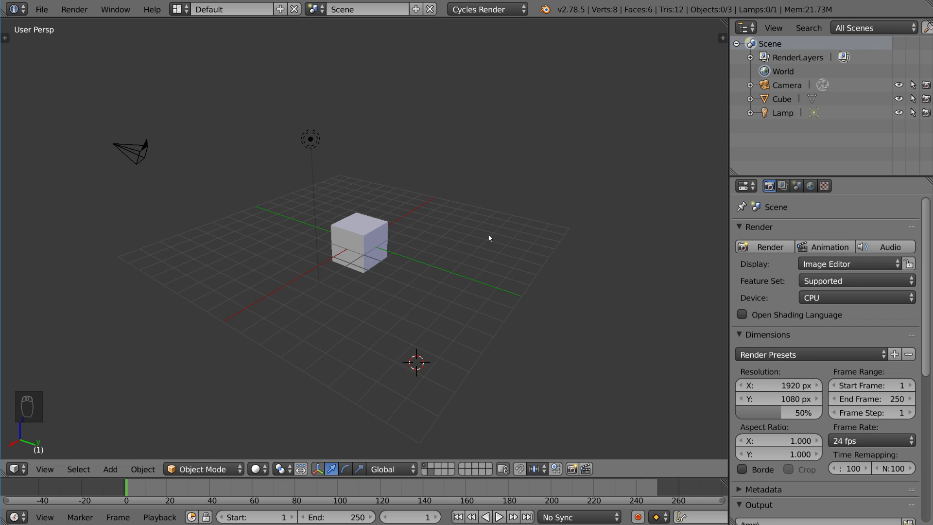
{"action": "mouse_move", "coordinate": [483, 274]}
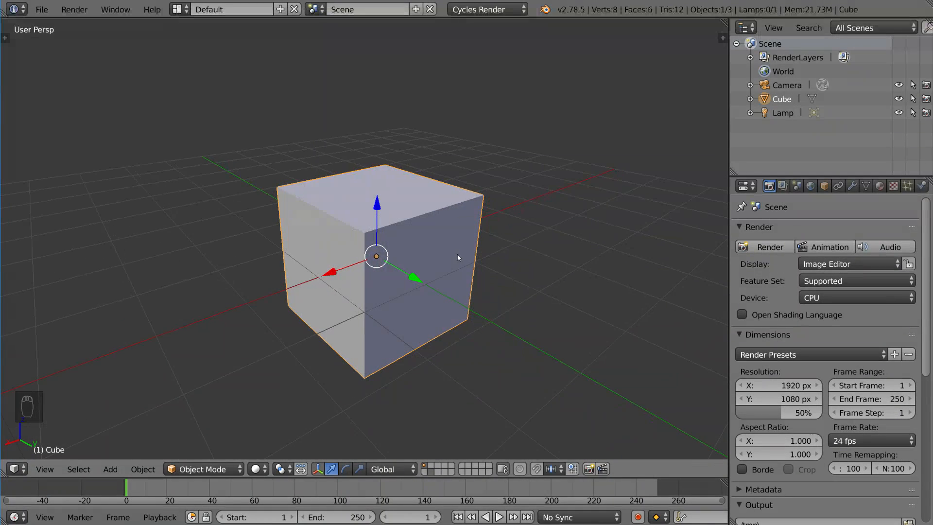
Toggle the cube into edit mode and back, then add a UV Sphere mesh
{"action": "key", "text": "Tab"}
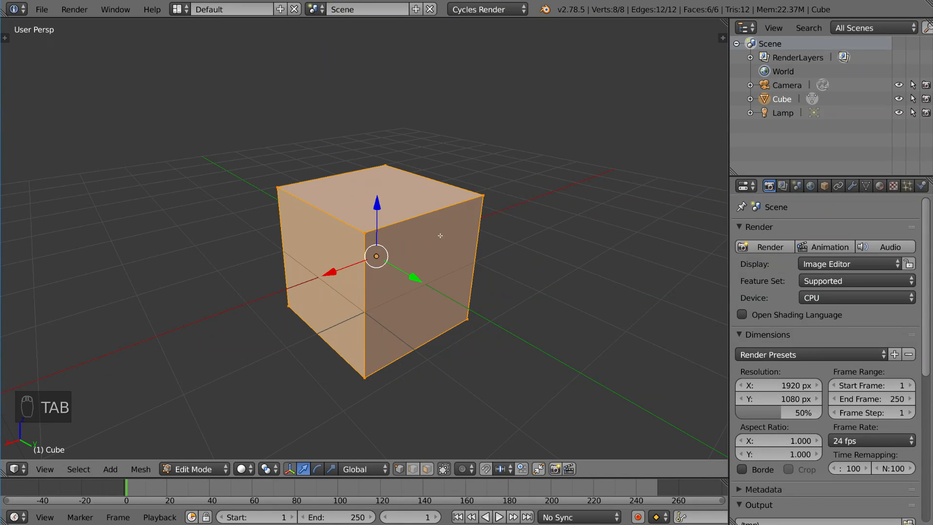
{"action": "mouse_move", "coordinate": [483, 270]}
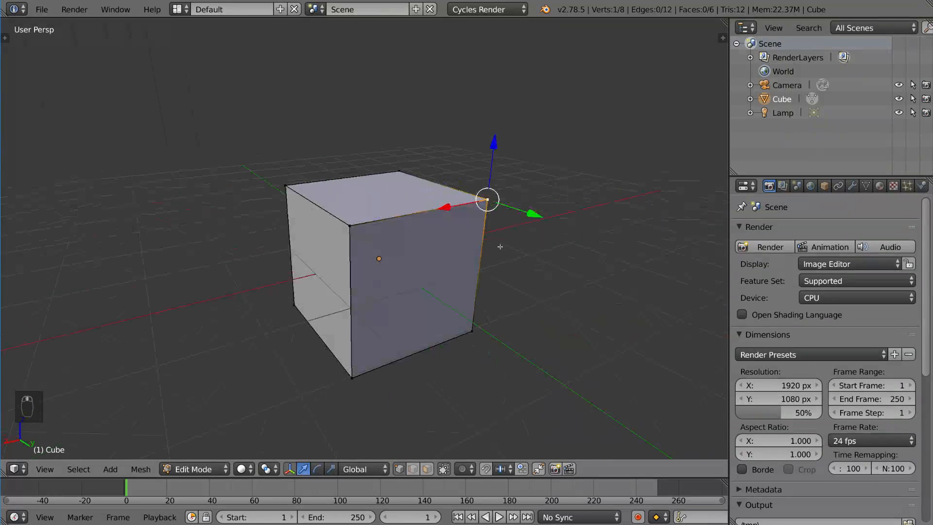
{"action": "key", "text": "Tab"}
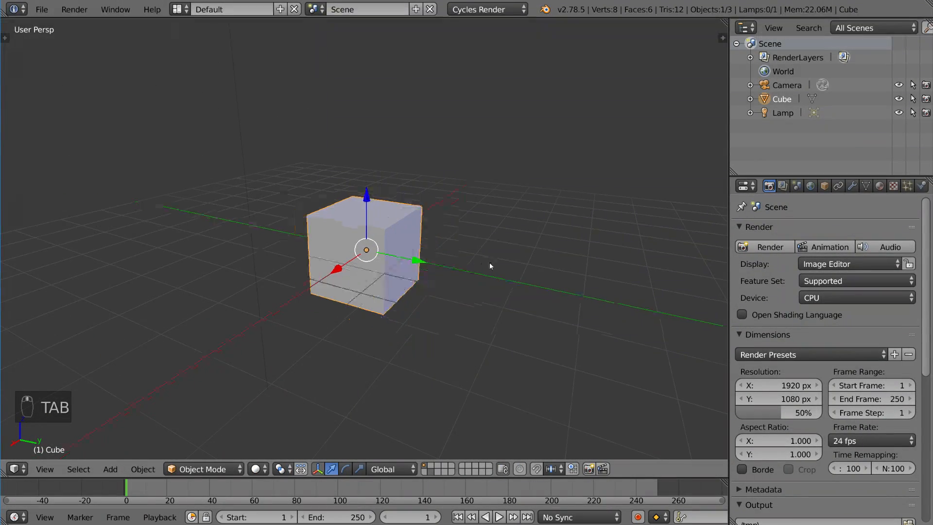
{"action": "key", "text": "shift+a"}
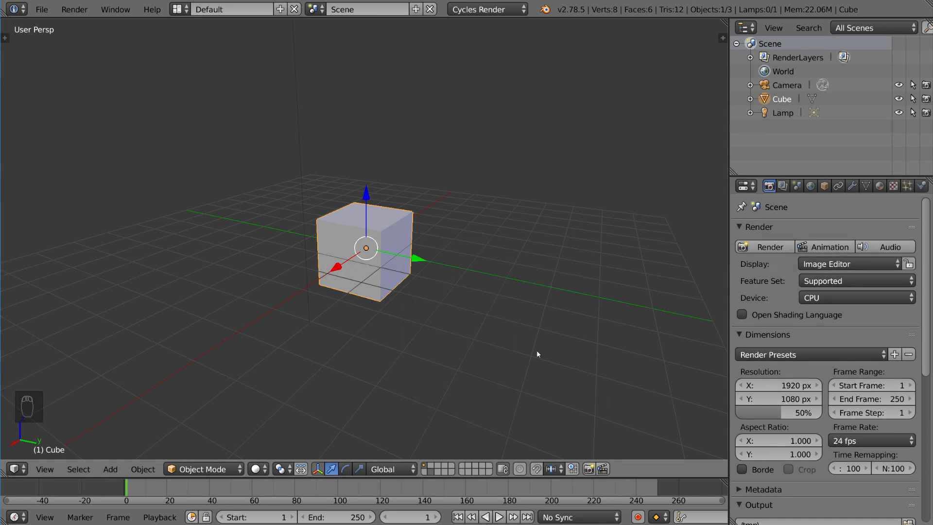
{"action": "key", "text": "shift+a"}
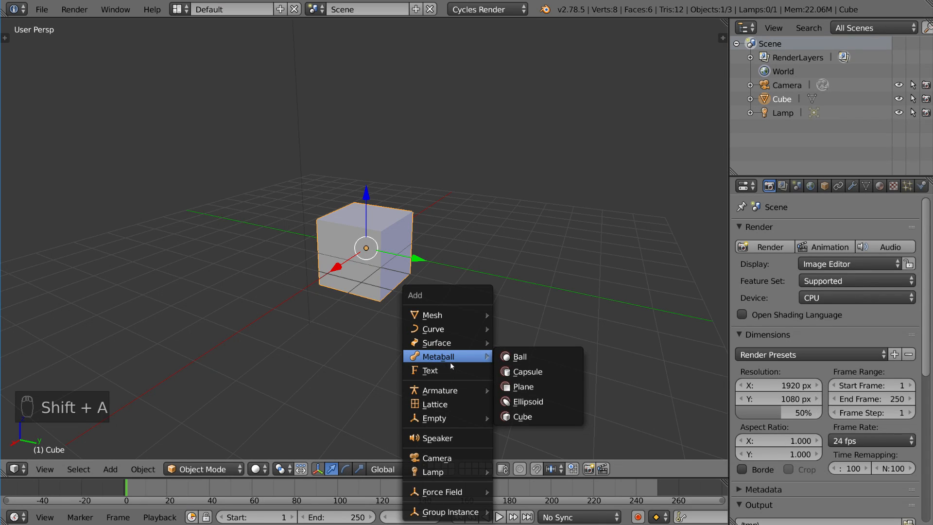
{"action": "mouse_move", "coordinate": [432, 314]}
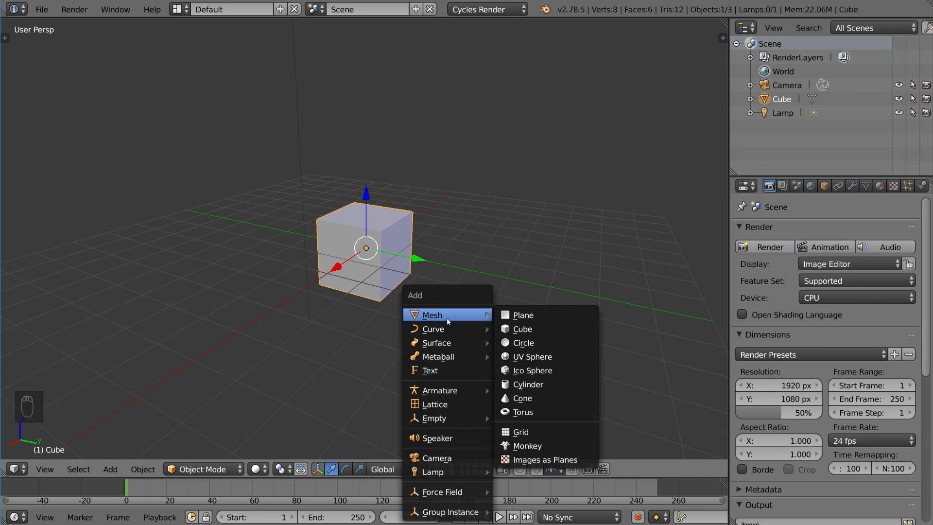
{"action": "mouse_move", "coordinate": [462, 319]}
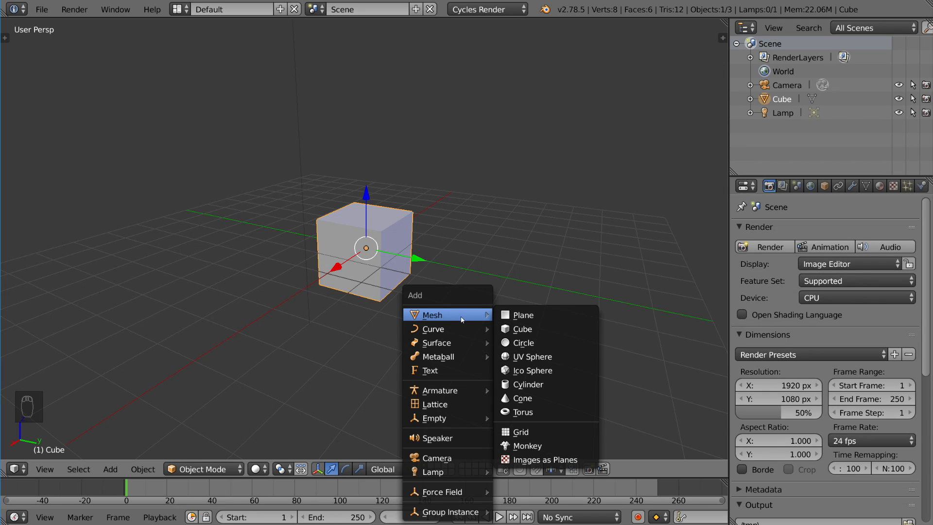
{"action": "mouse_move", "coordinate": [522, 329]}
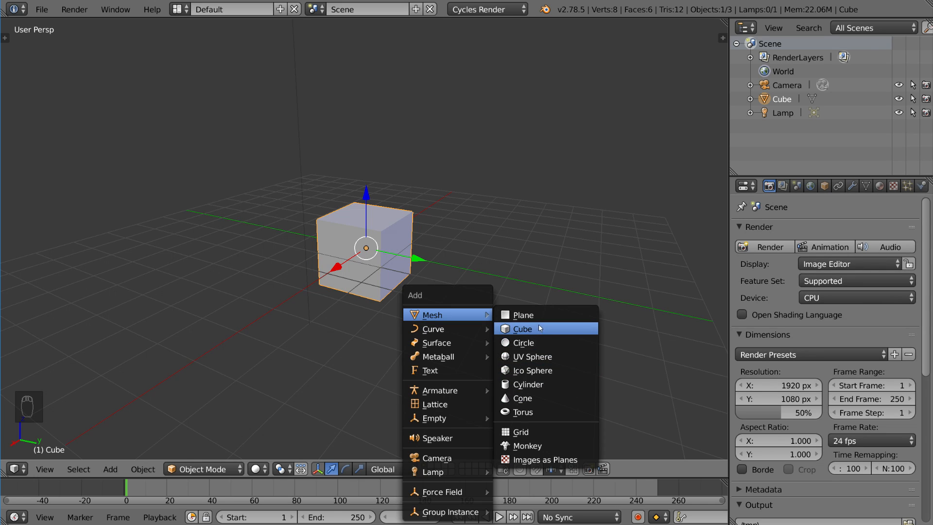
{"action": "mouse_move", "coordinate": [522, 328]}
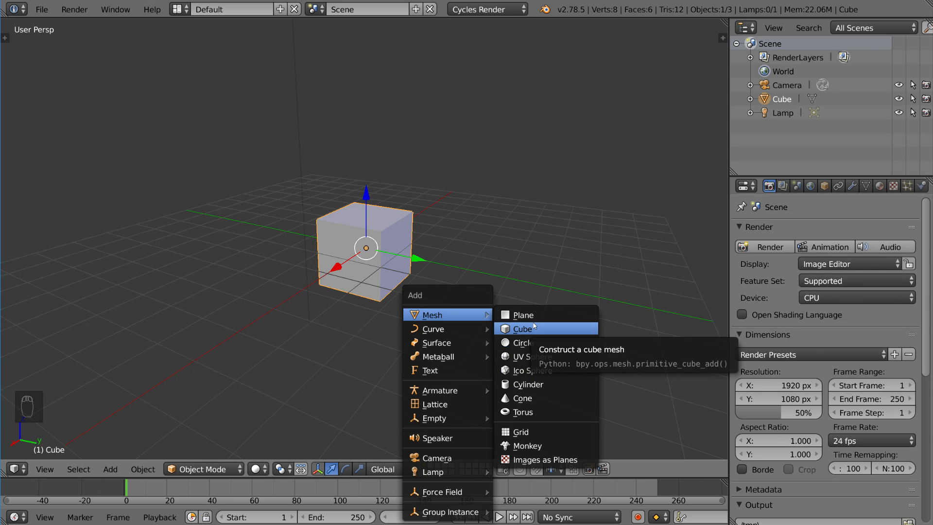
{"action": "left_click", "coordinate": [530, 356]}
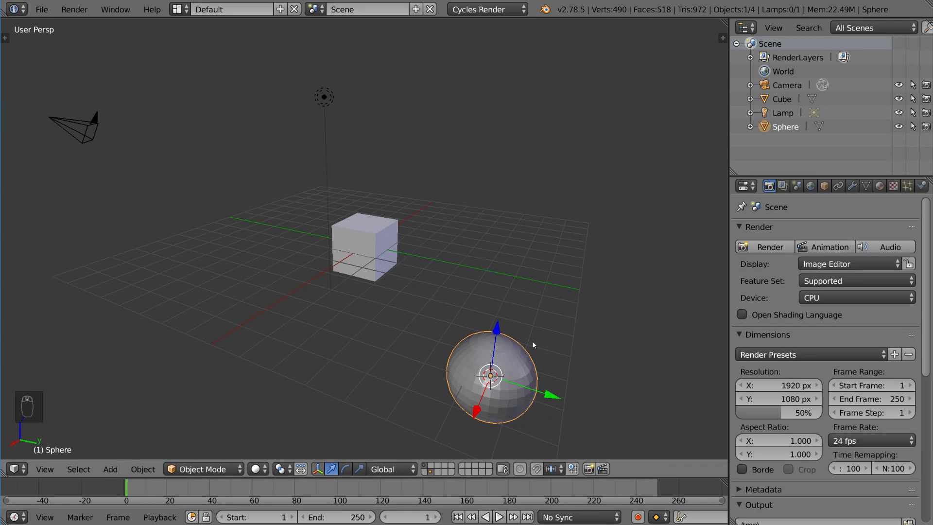
{"action": "mouse_move", "coordinate": [524, 323]}
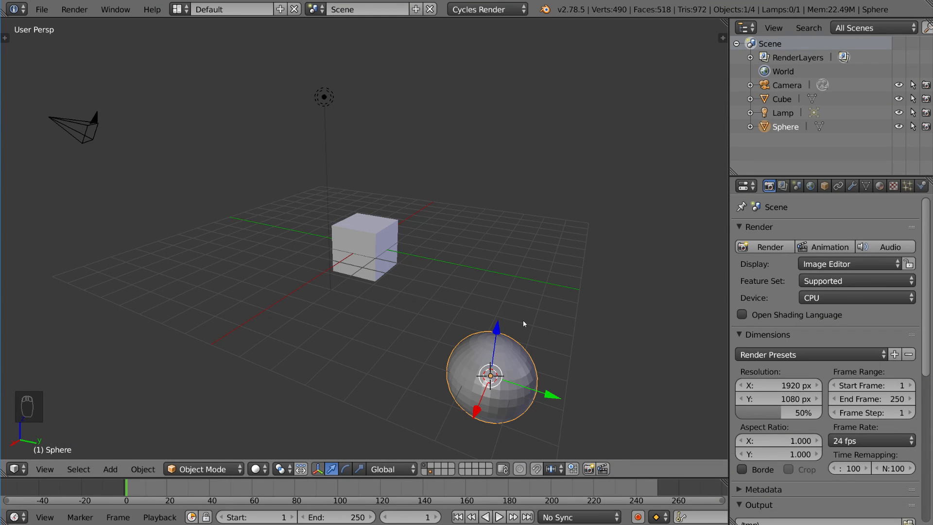
{"action": "mouse_move", "coordinate": [537, 354]}
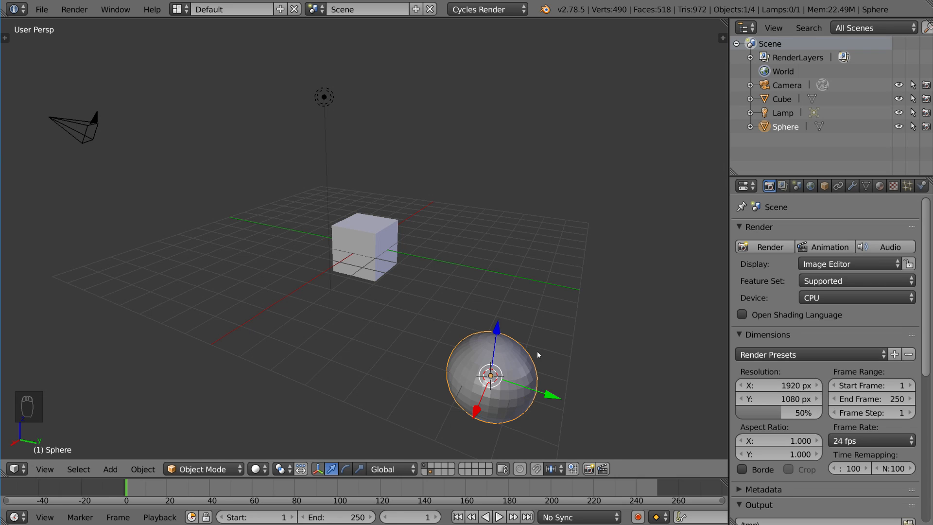
Add a Nurbs Sphere surface and begin moving it with G
{"action": "key", "text": "shift+a"}
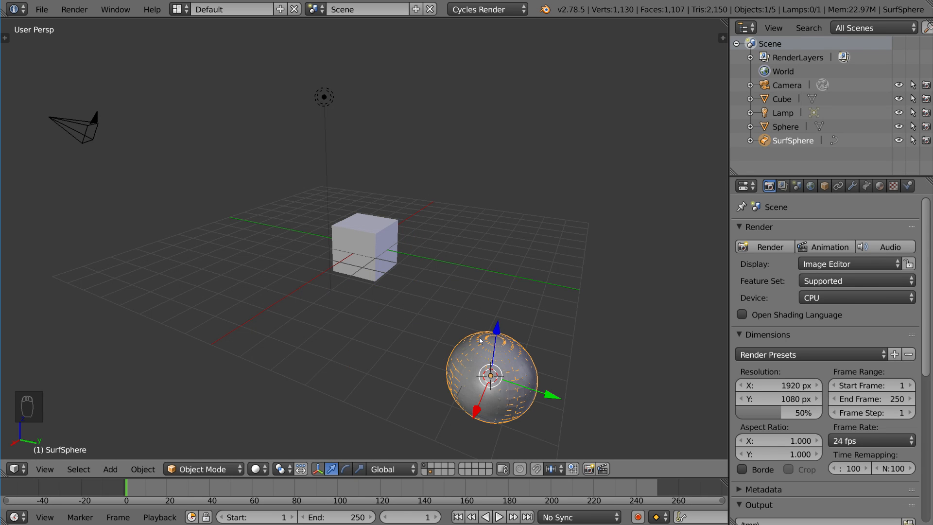
{"action": "key", "text": "g"}
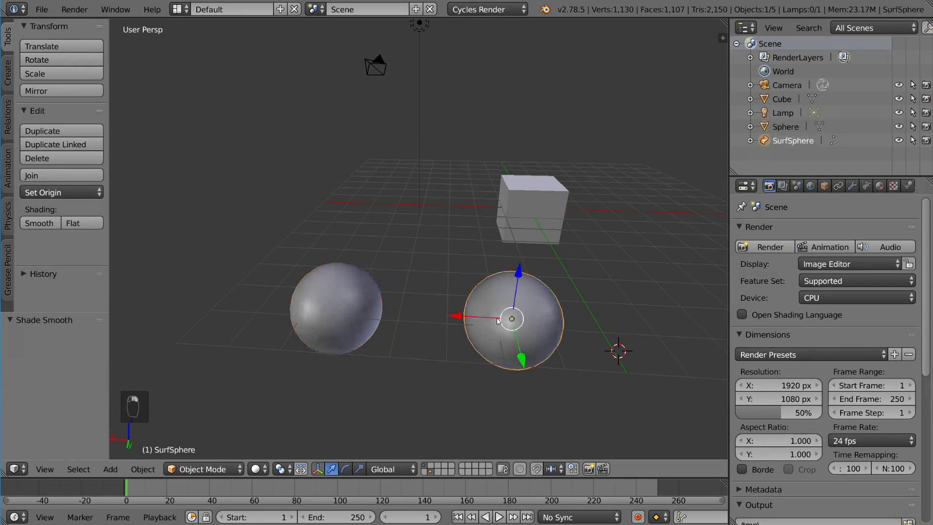
Select the mesh sphere, making it the active object
{"action": "left_click", "coordinate": [334, 307]}
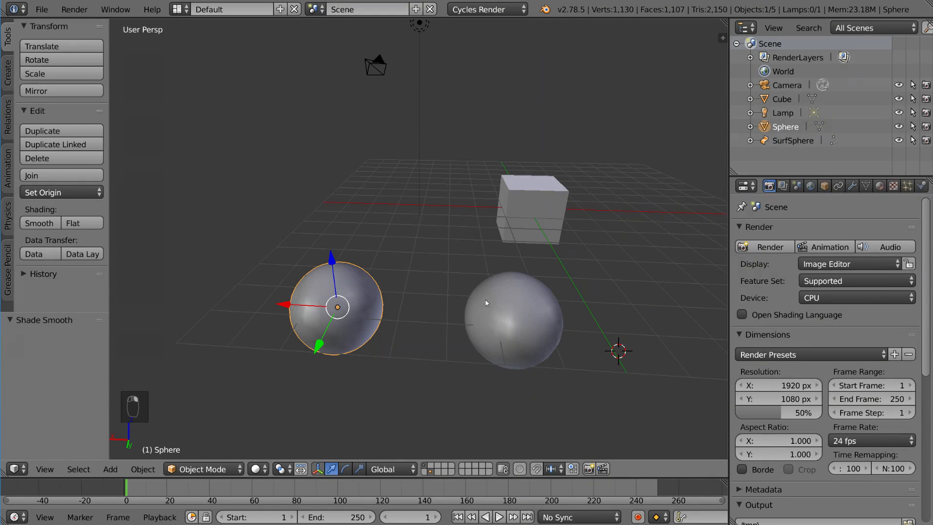
{"action": "key", "text": "Tab"}
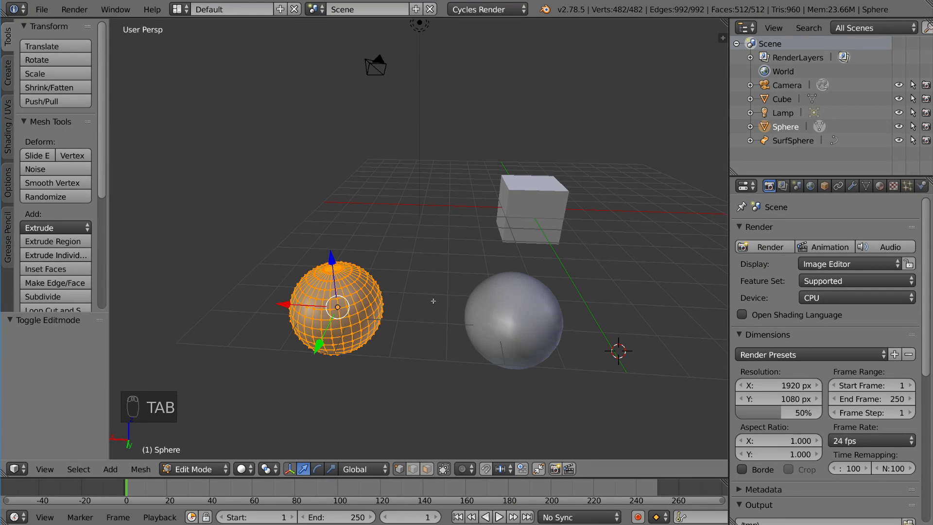
{"action": "key", "text": "g"}
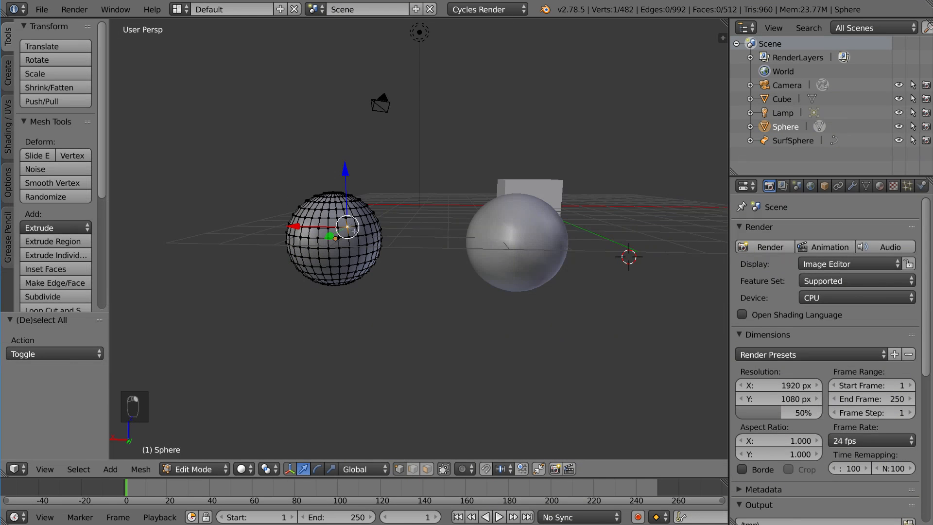
{"action": "key", "text": "Tab"}
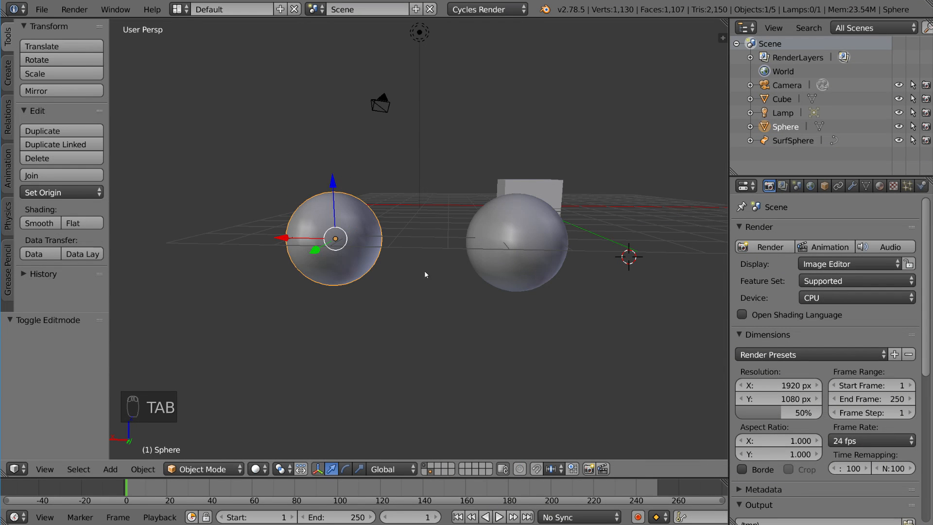
{"action": "left_click", "coordinate": [515, 241]}
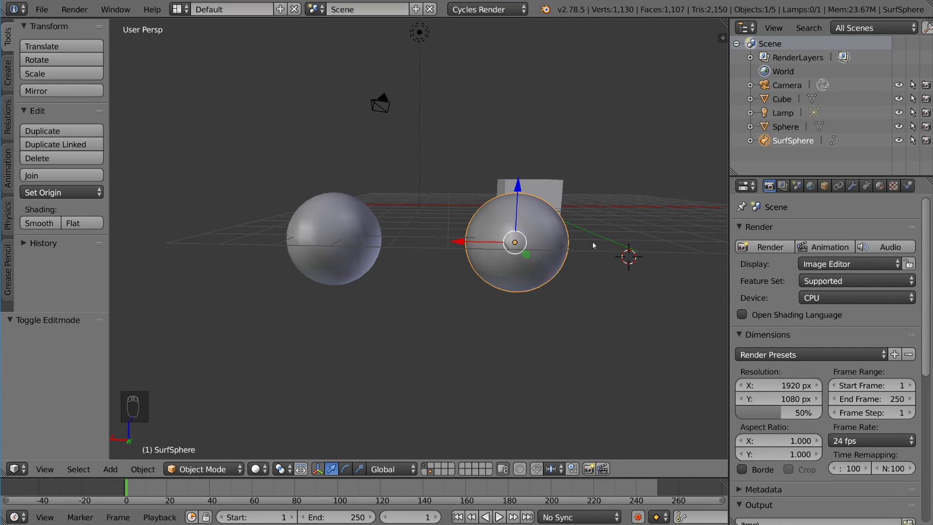
{"action": "mouse_move", "coordinate": [560, 276]}
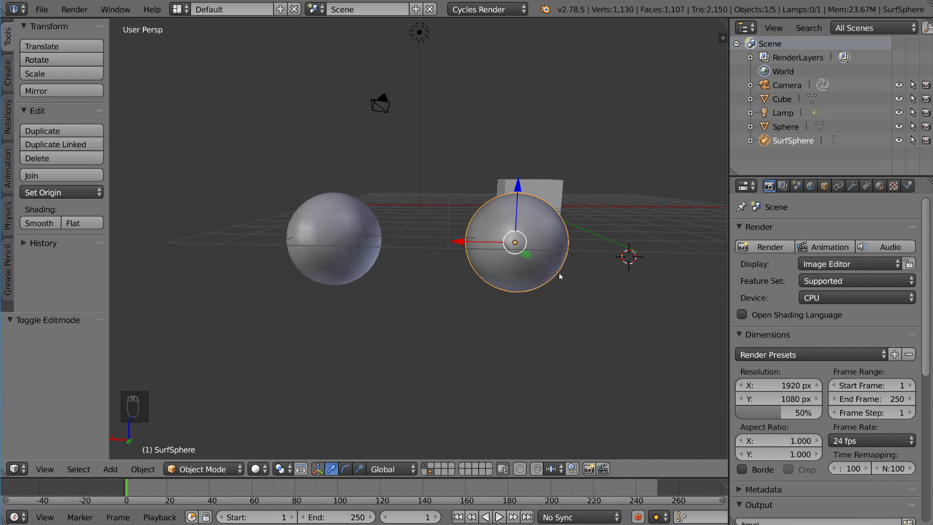
{"action": "mouse_move", "coordinate": [586, 253]}
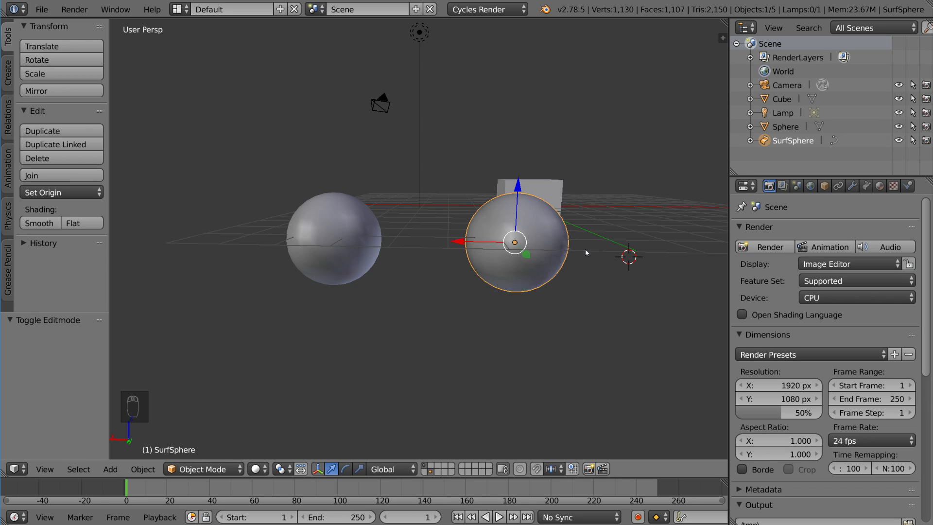
{"action": "mouse_move", "coordinate": [557, 252]}
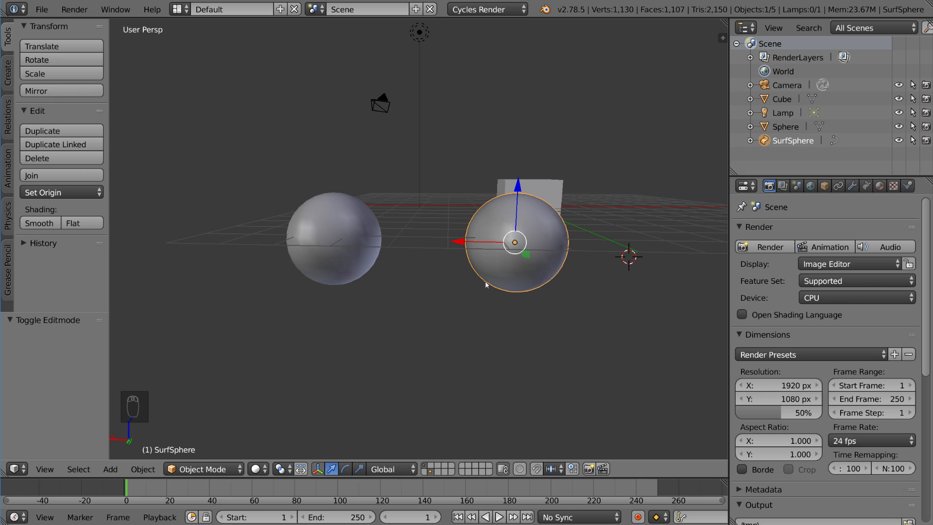
{"action": "mouse_move", "coordinate": [512, 228]}
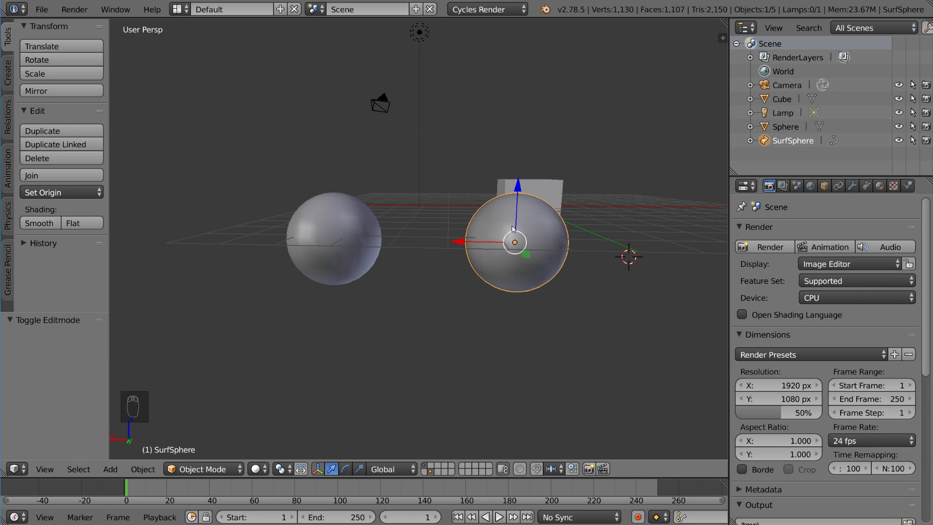
{"action": "mouse_move", "coordinate": [563, 286]}
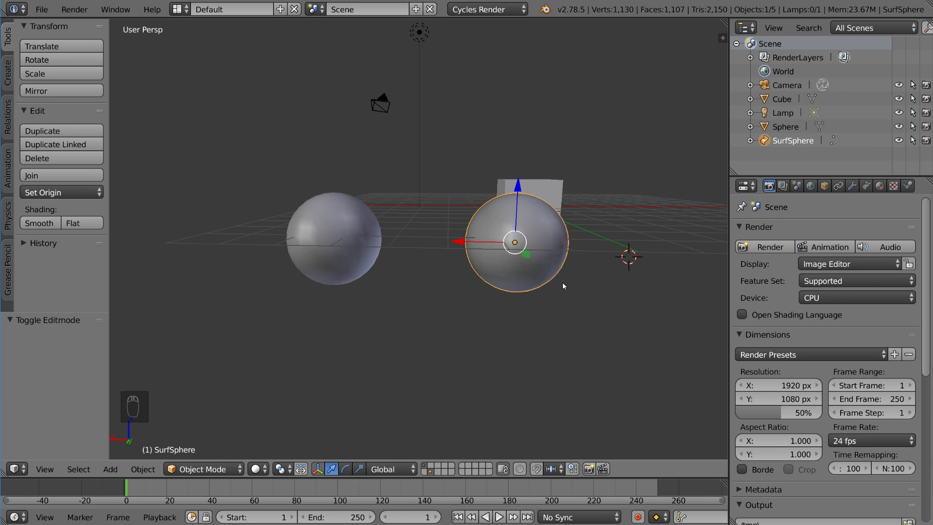
{"action": "mouse_move", "coordinate": [571, 289]}
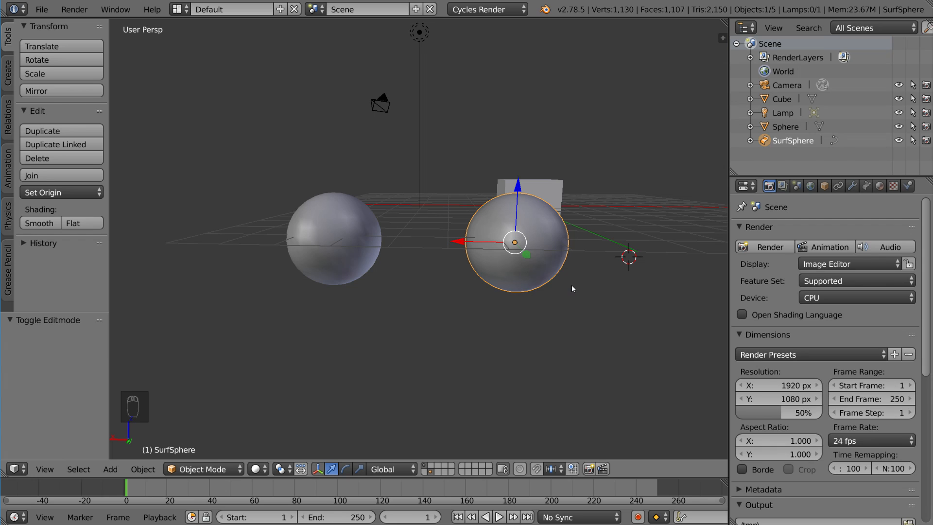
{"action": "mouse_move", "coordinate": [543, 256]}
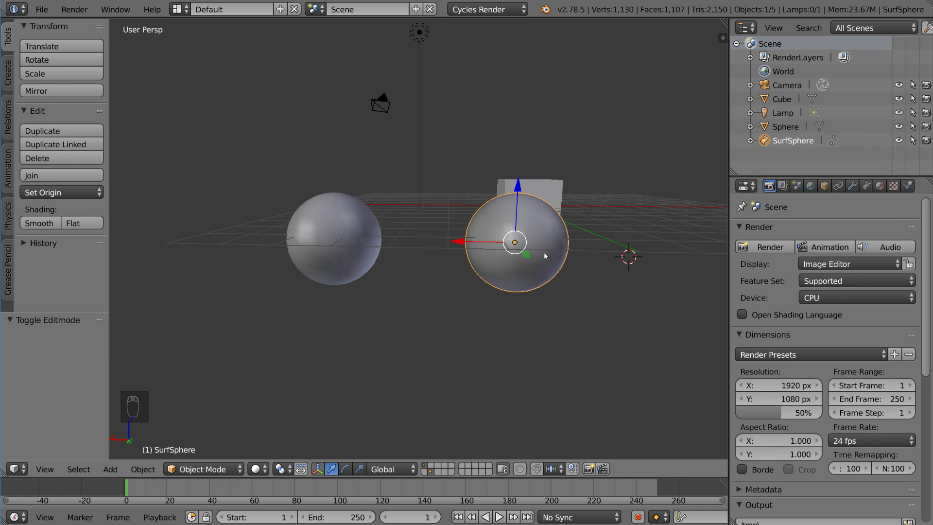
Enter edit mode on the SurfSphere and drag a control point outward
{"action": "key", "text": "Tab"}
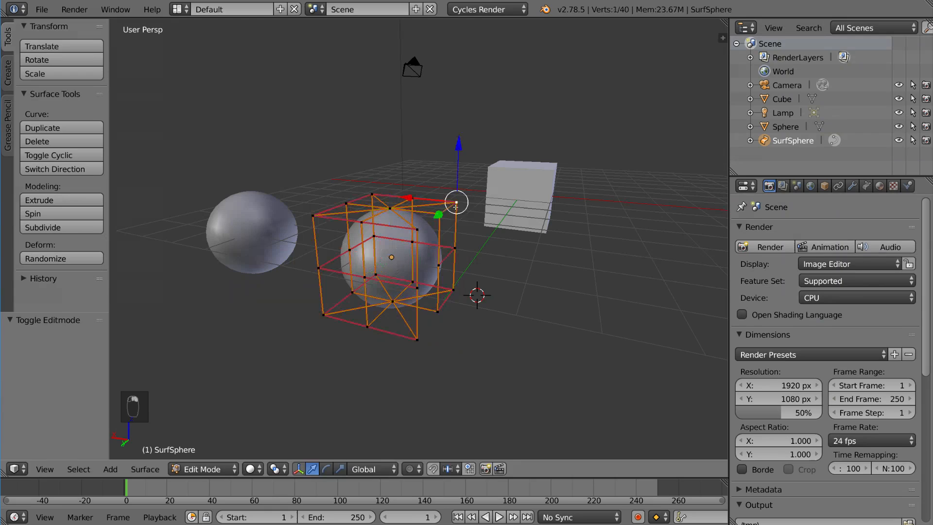
{"action": "key", "text": "g"}
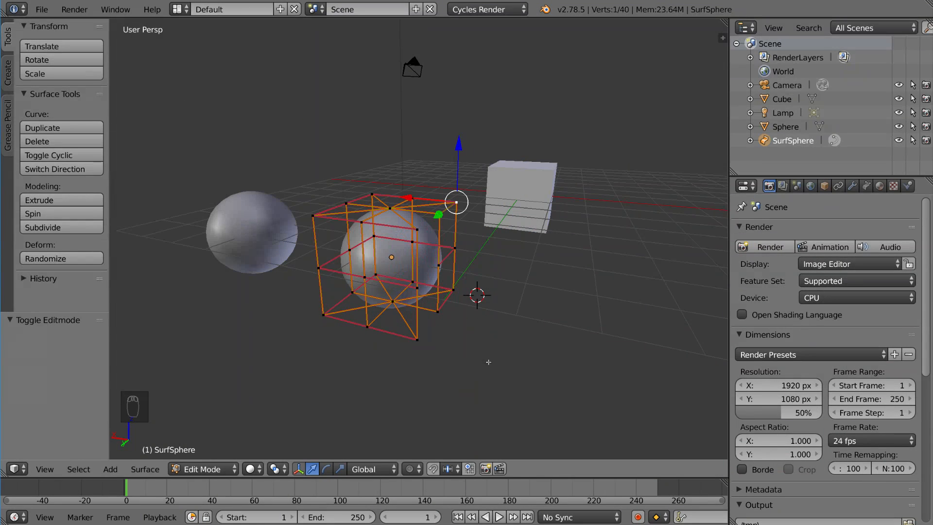
{"action": "key", "text": "g"}
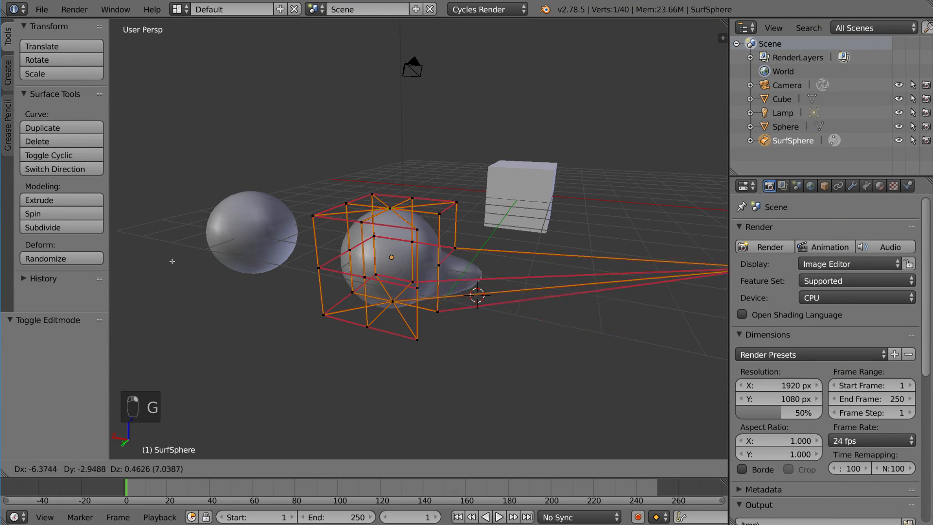